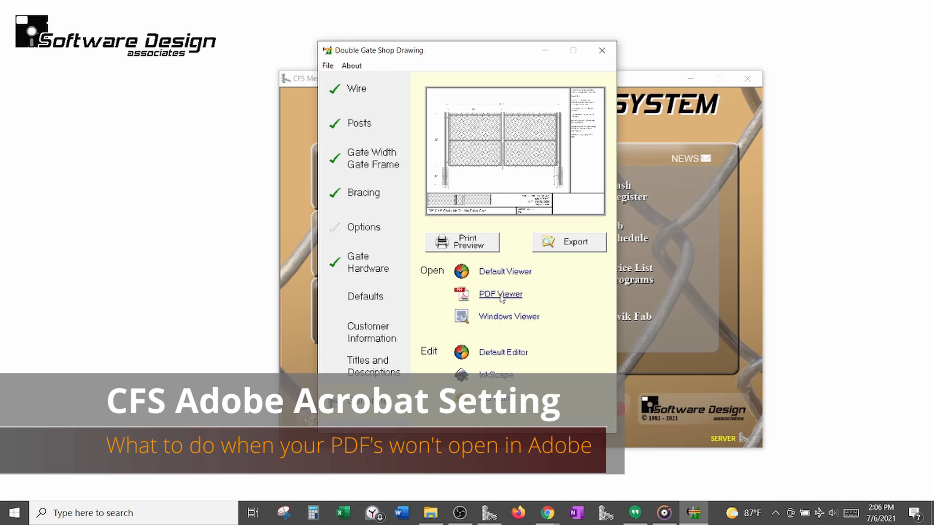
Open the Double Gate Shop Drawing in the PDF viewer, getting a 'File is already open' message
click(500, 294)
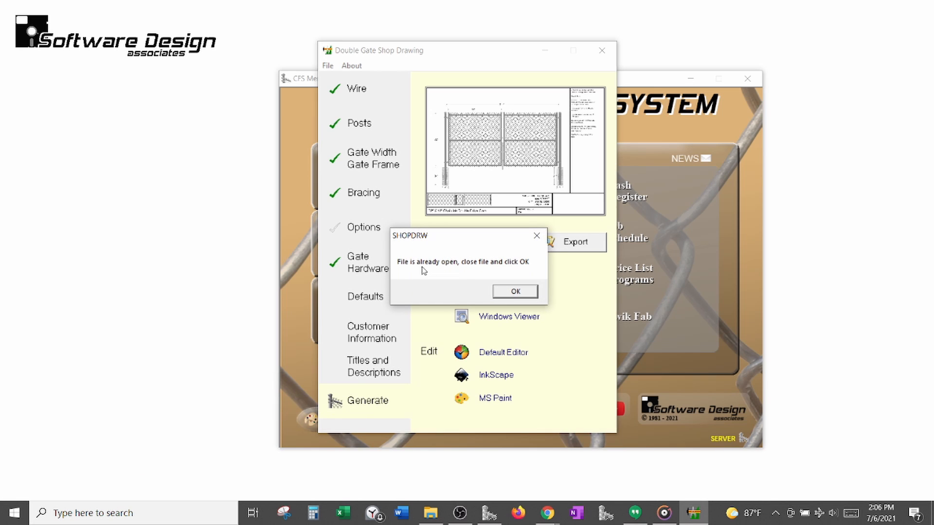
mouse_move(500, 276)
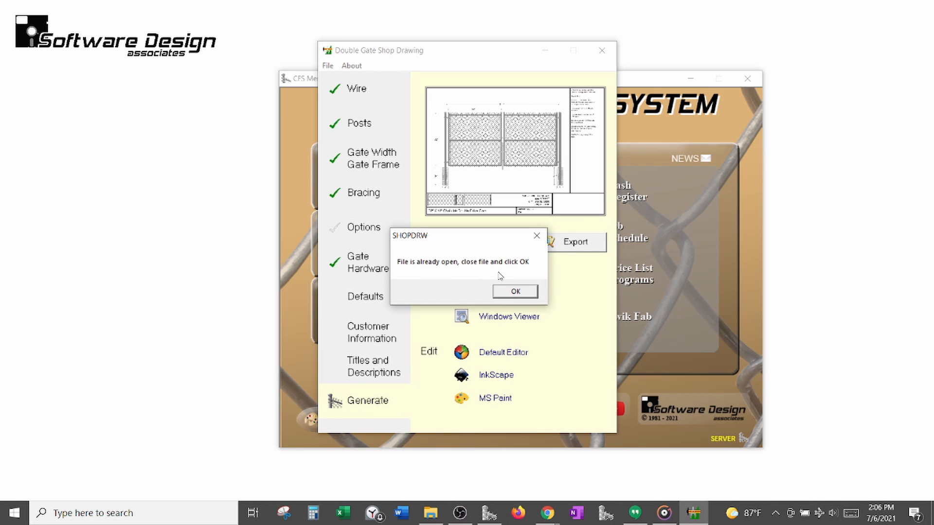
mouse_move(508, 278)
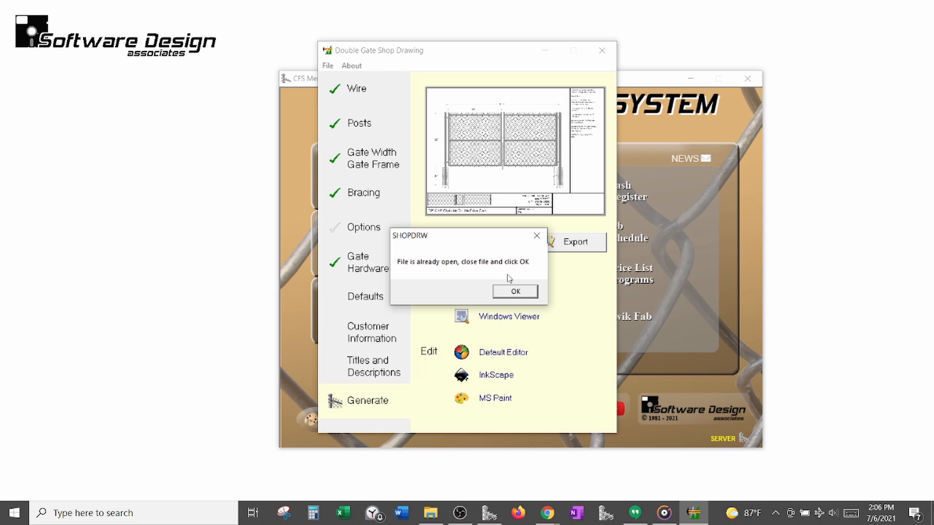
mouse_move(569, 319)
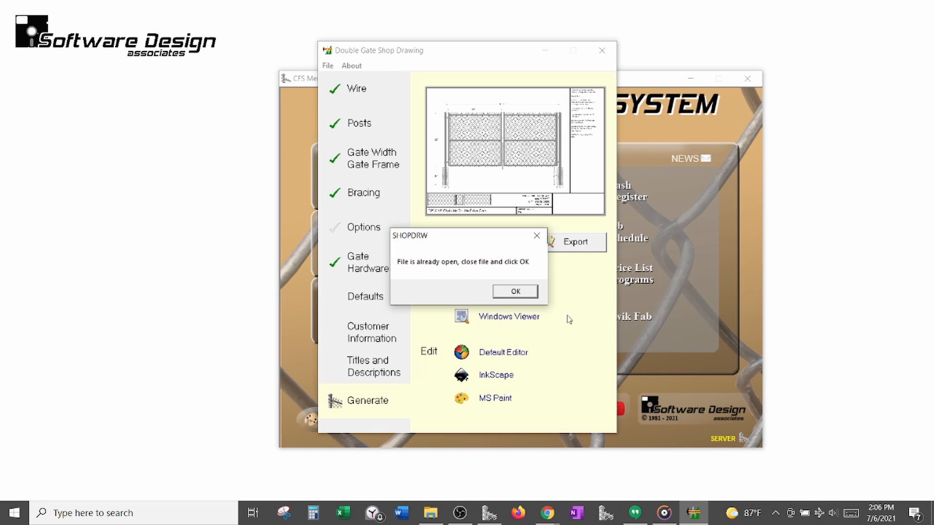
mouse_move(721, 511)
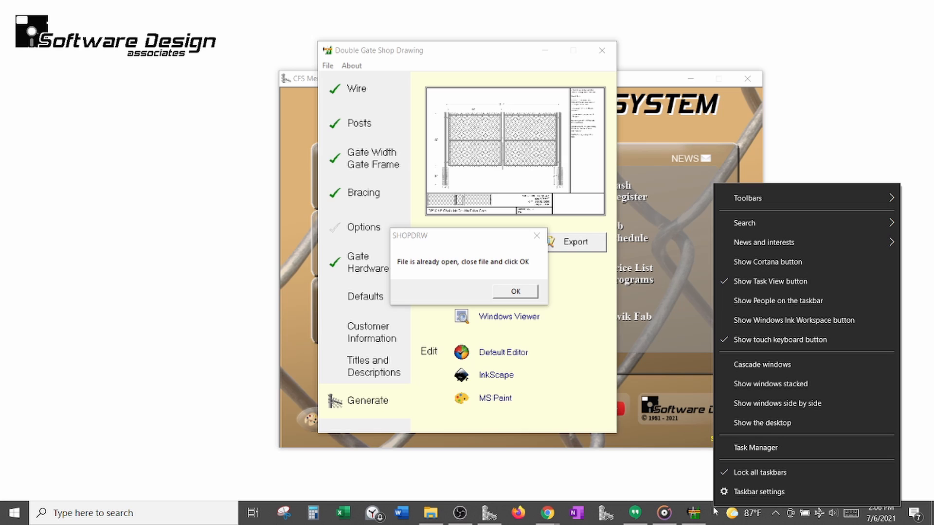
mouse_move(755, 447)
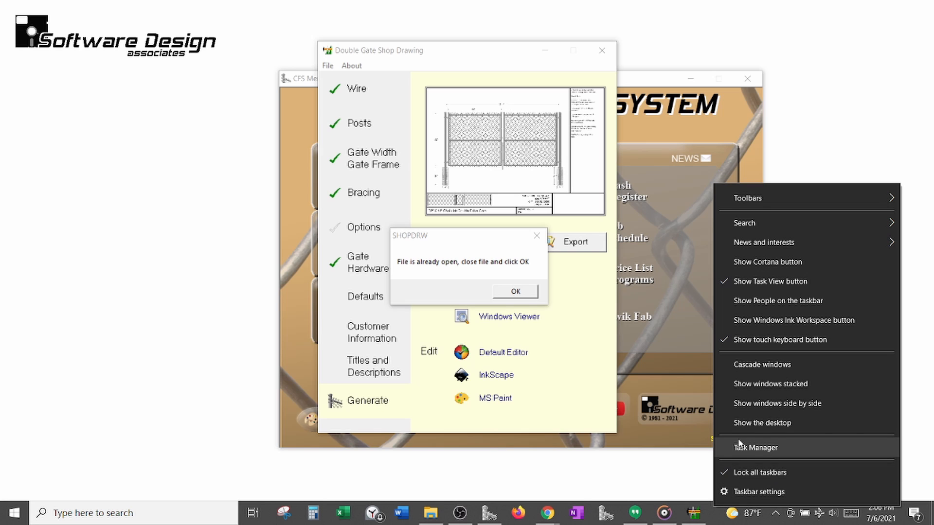
End the leftover AcroRd32.exe process from Task Manager's Details list and close Task Manager
click(757, 448)
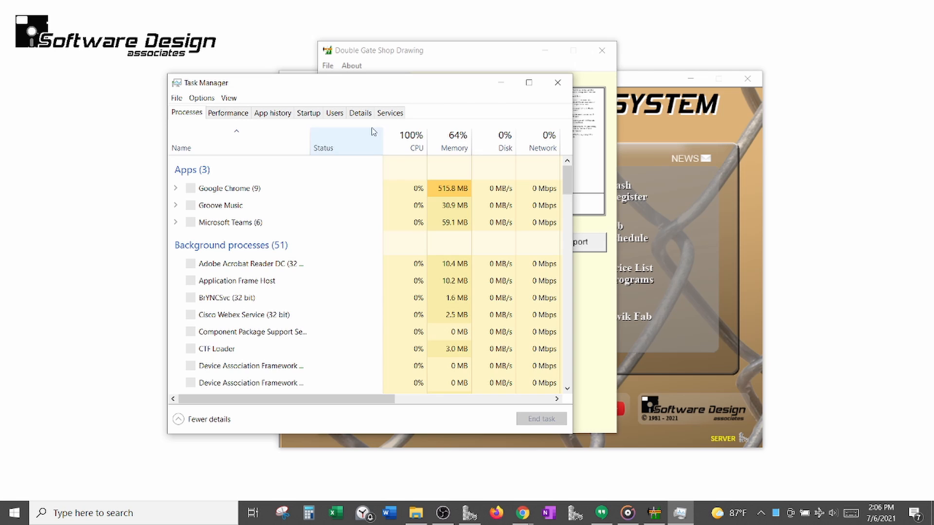
click(360, 113)
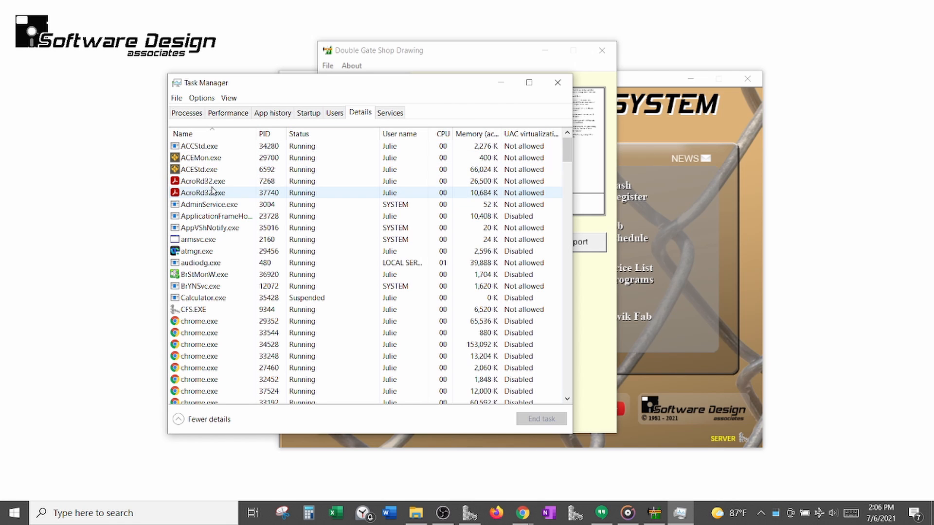
click(208, 181)
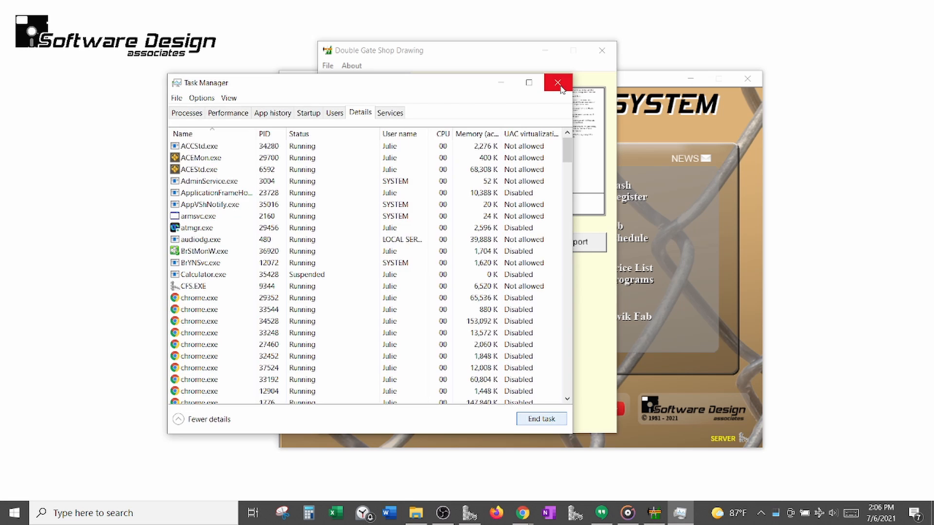
click(558, 82)
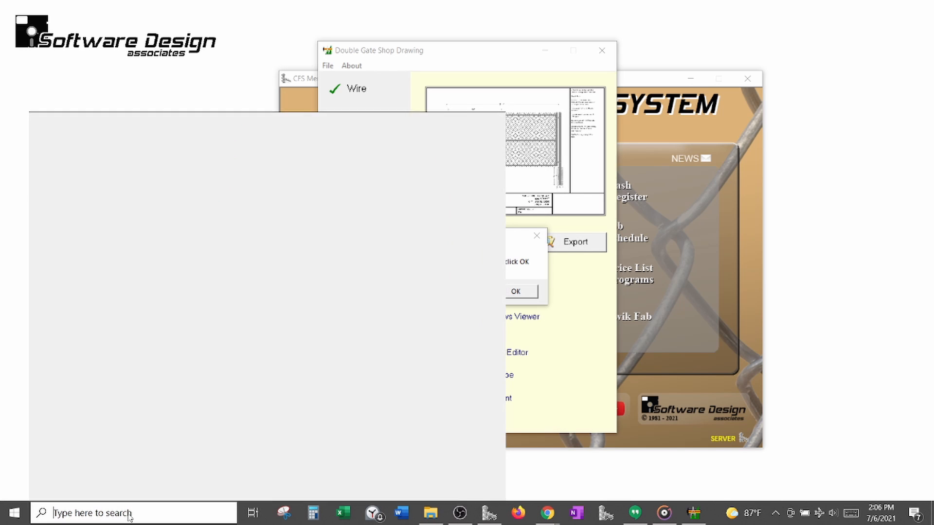
Launch Acrobat Reader DC via the 'adob' search and open Edit > Preferences
text(adob)
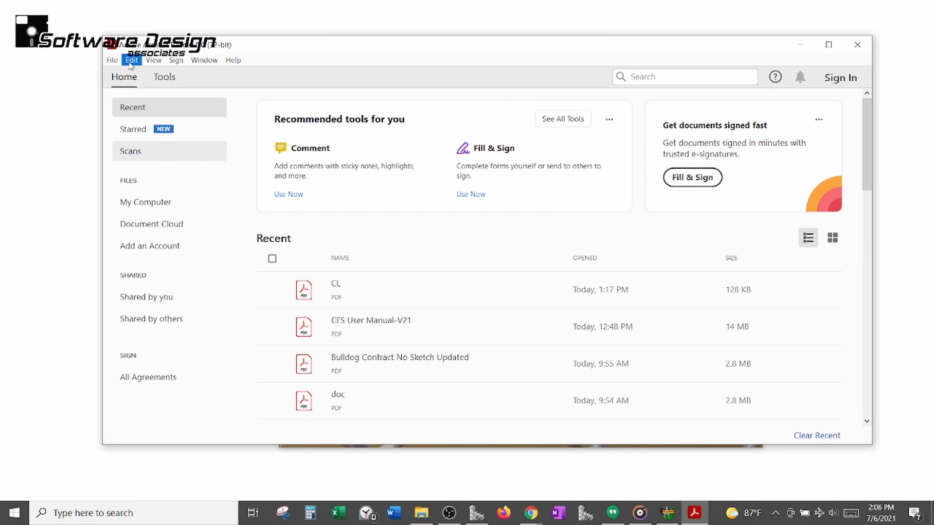
click(131, 60)
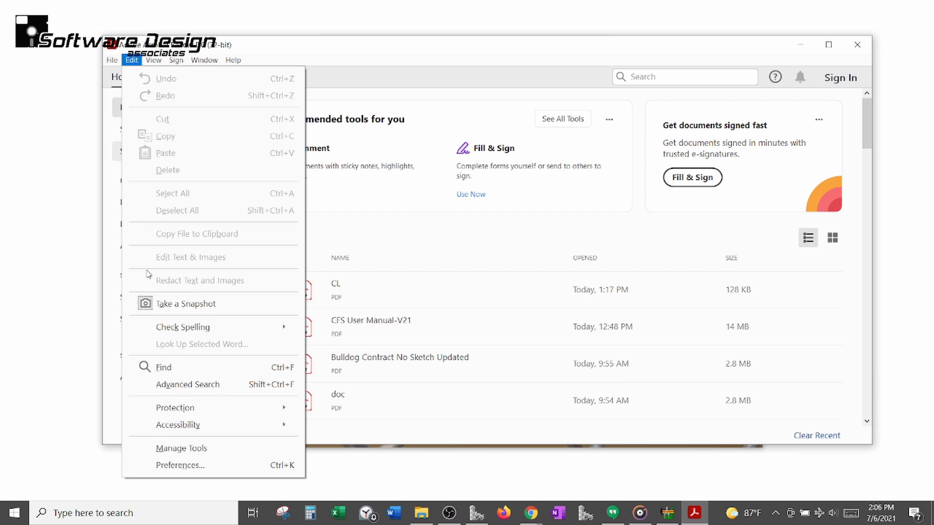
click(180, 465)
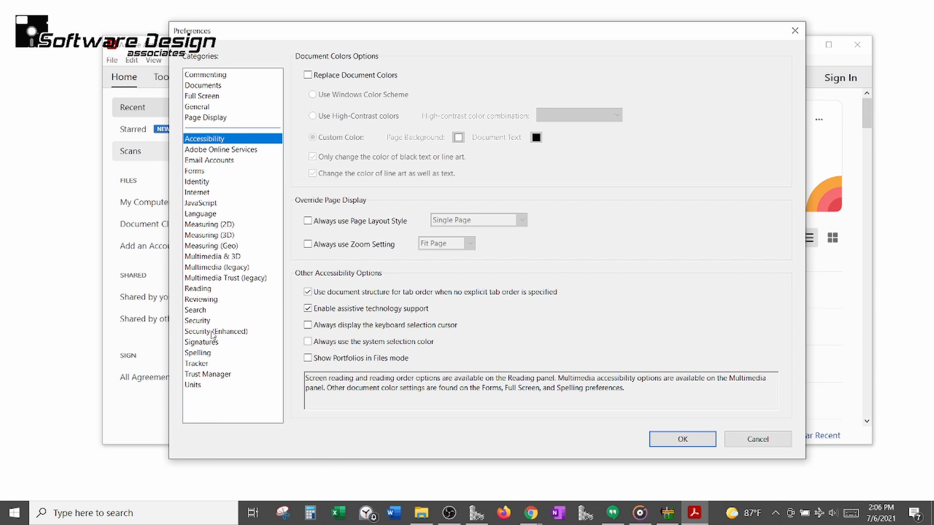
In Security (Enhanced), disable Enable Protected Mode at startup, confirm the warning and save with OK
click(215, 331)
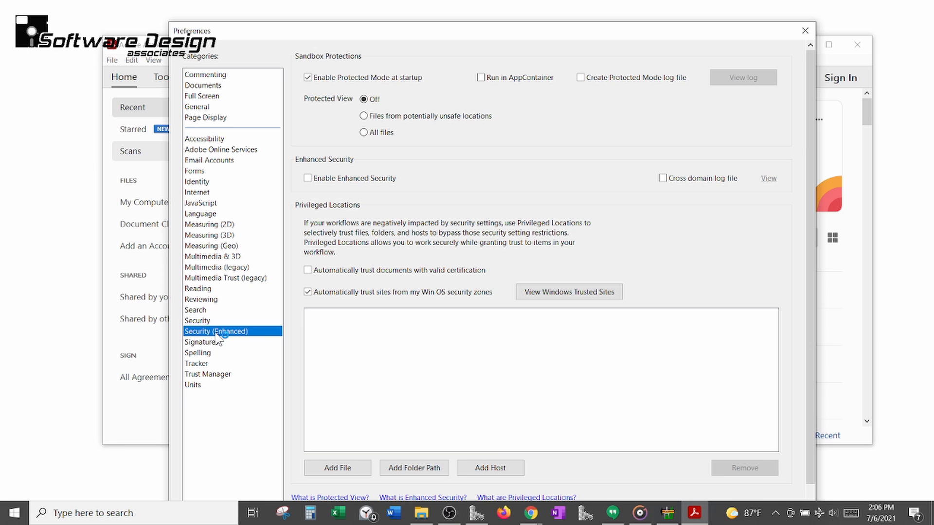
mouse_move(219, 340)
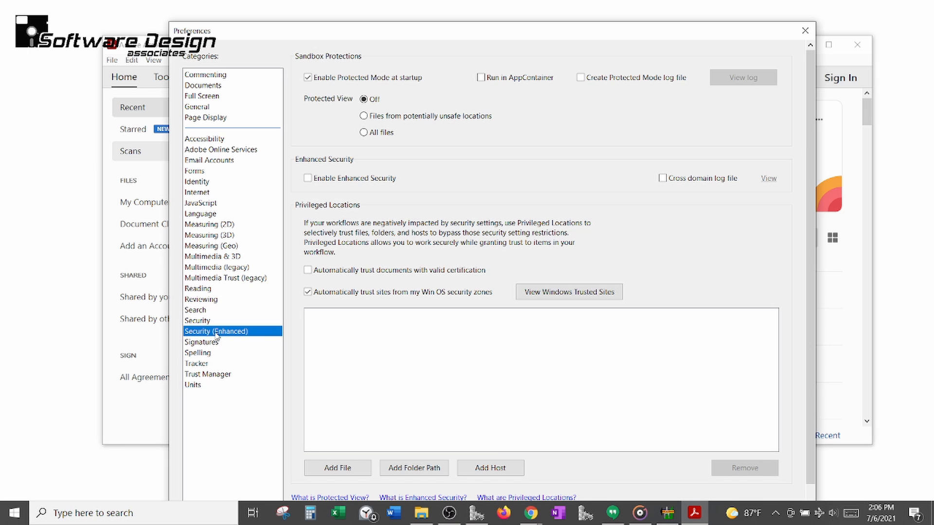
mouse_move(315, 89)
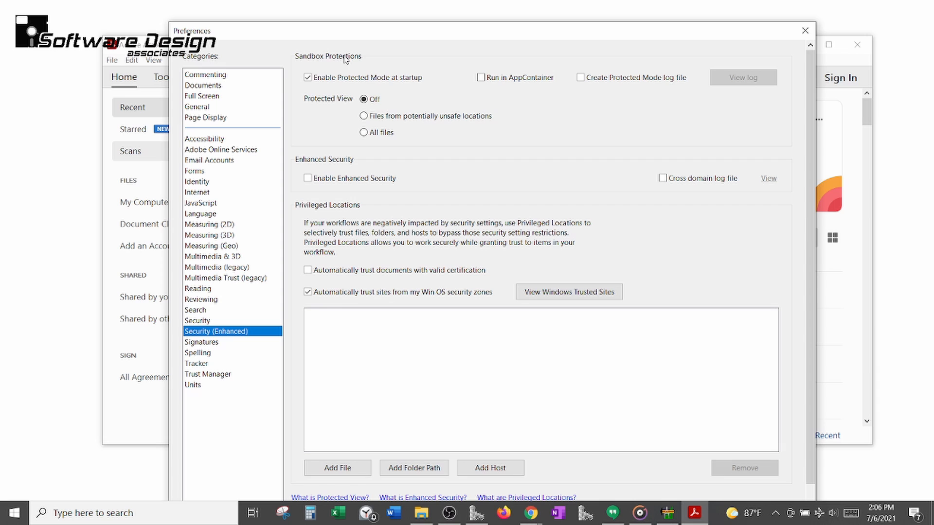
click(307, 78)
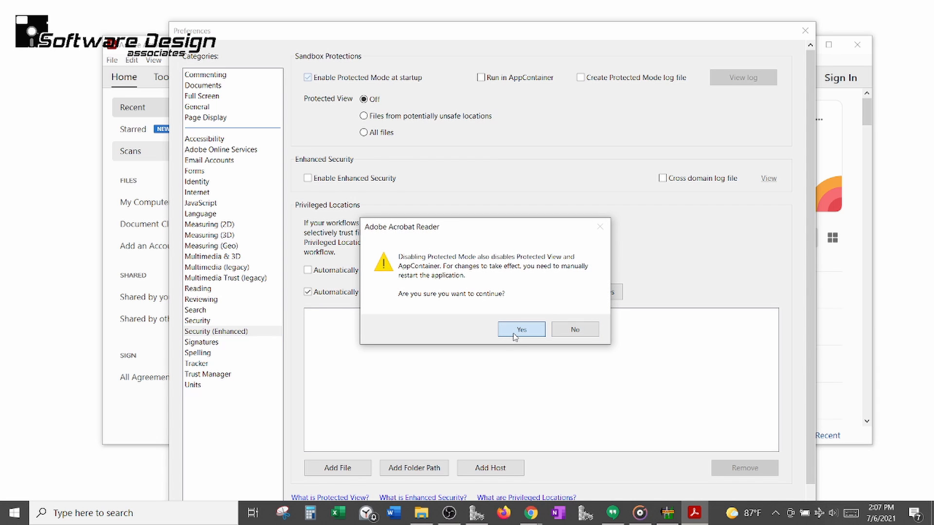
click(519, 330)
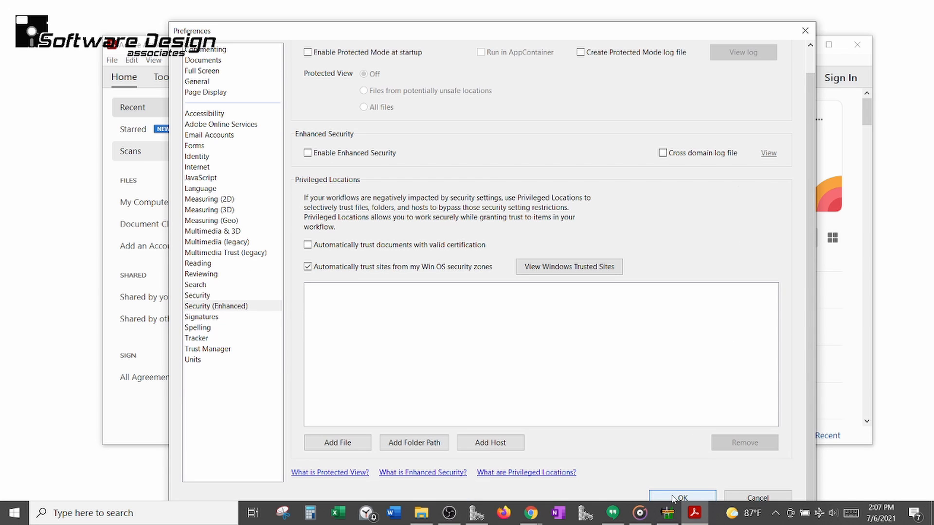
click(681, 498)
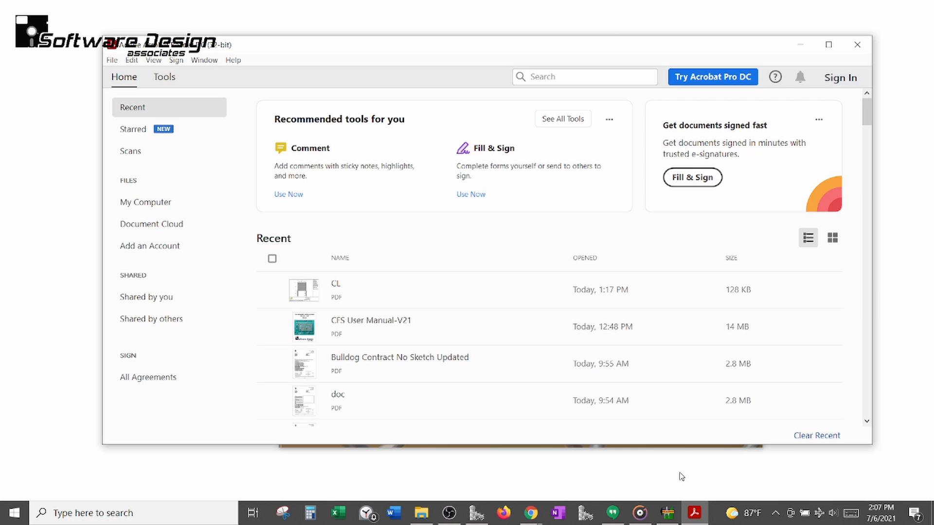
mouse_move(856, 44)
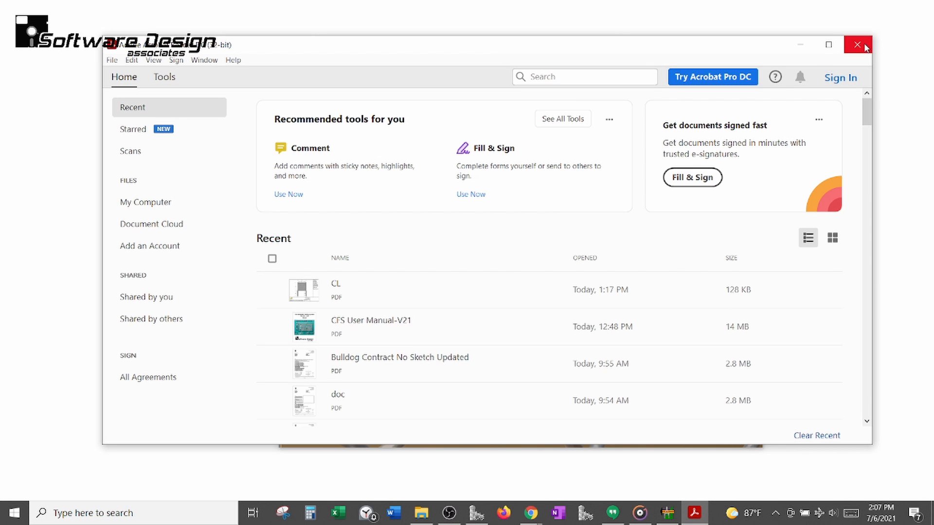
Close Acrobat Reader, dismiss the SHOPDRW message, and reopen the Double Gate Shop Drawing in the PDF viewer
click(856, 45)
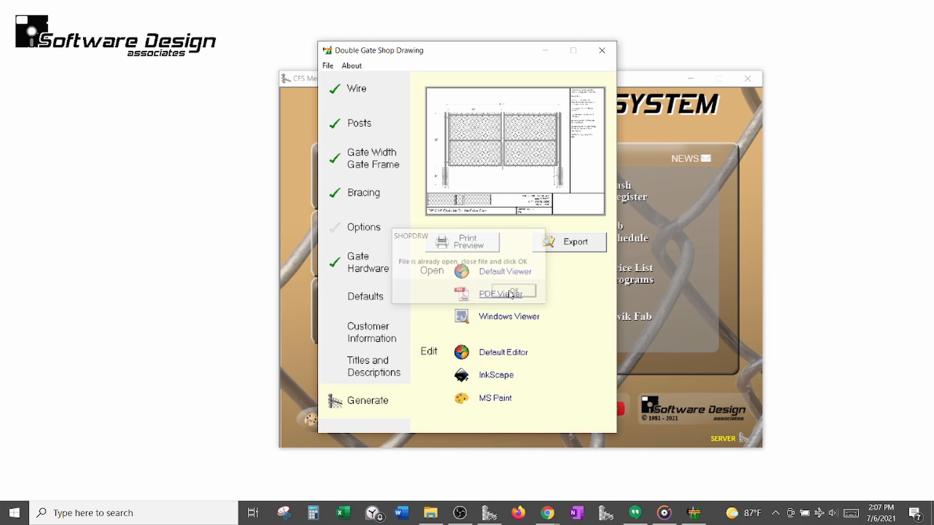
click(507, 290)
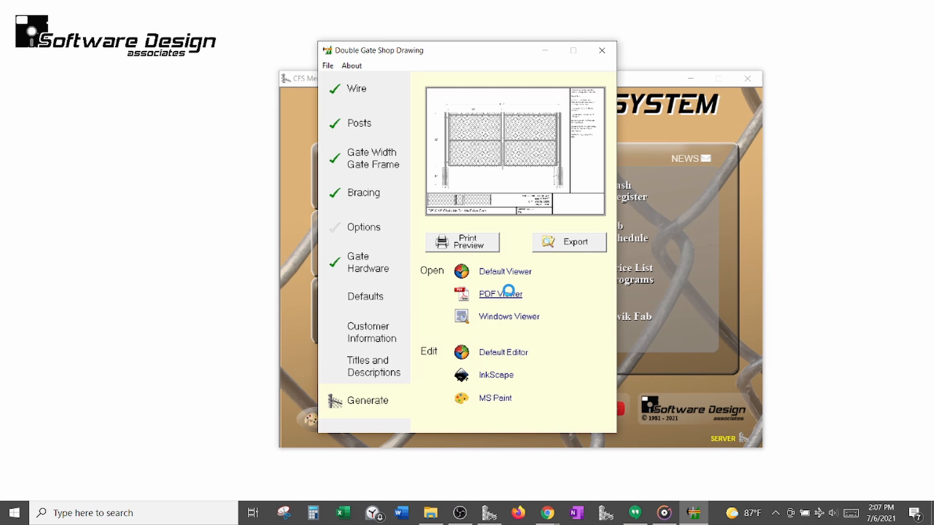
click(501, 293)
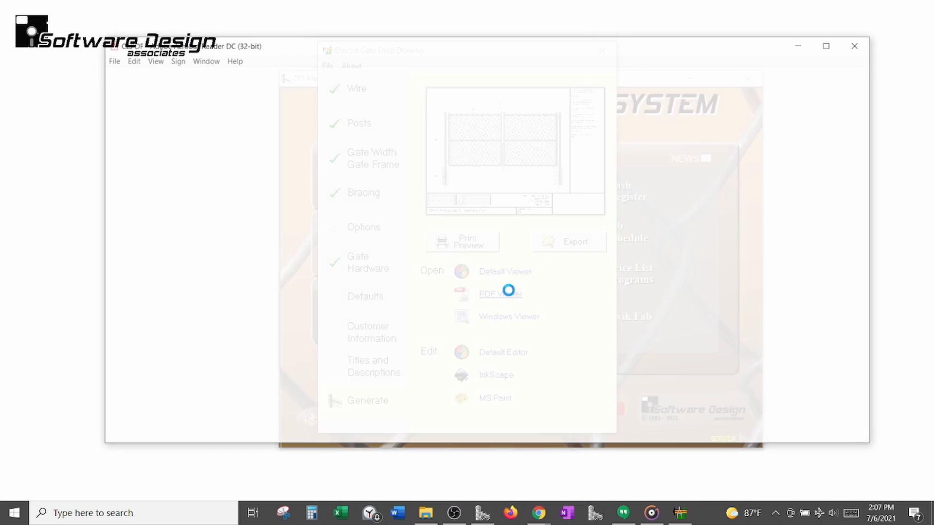
click(492, 294)
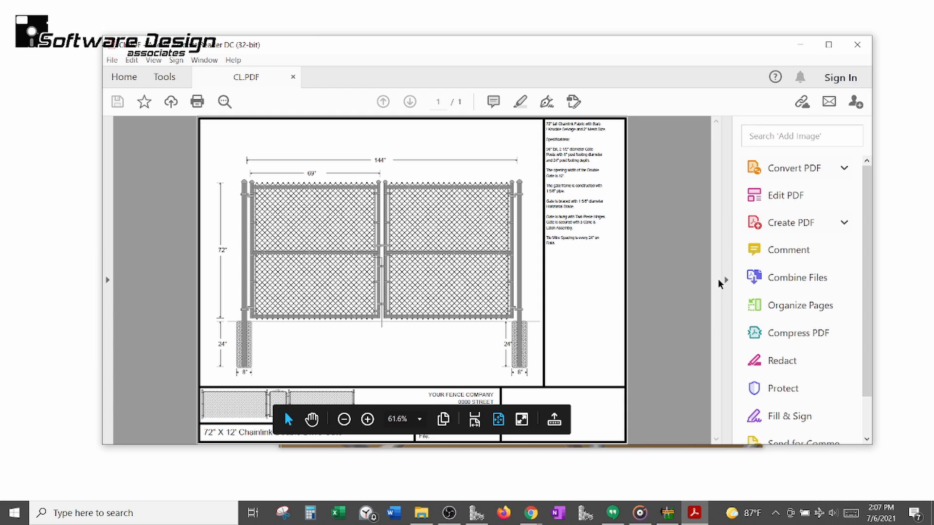